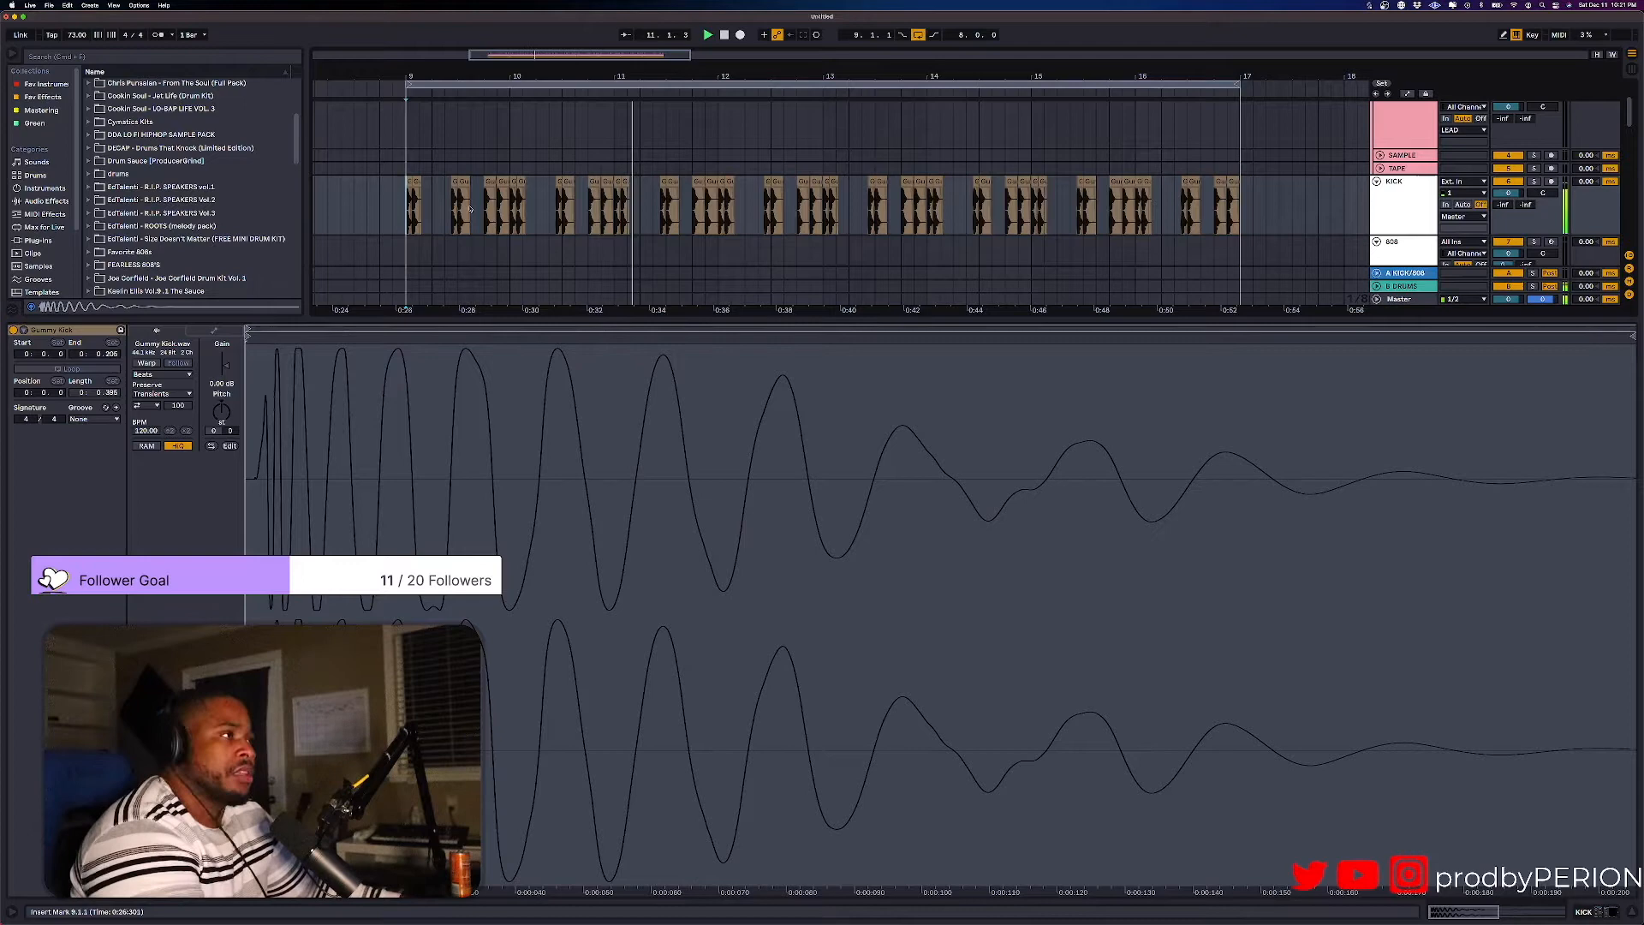
Bring up the Current Live Set file manager via the View menu
{"action": "left_click", "coordinate": [138, 5]}
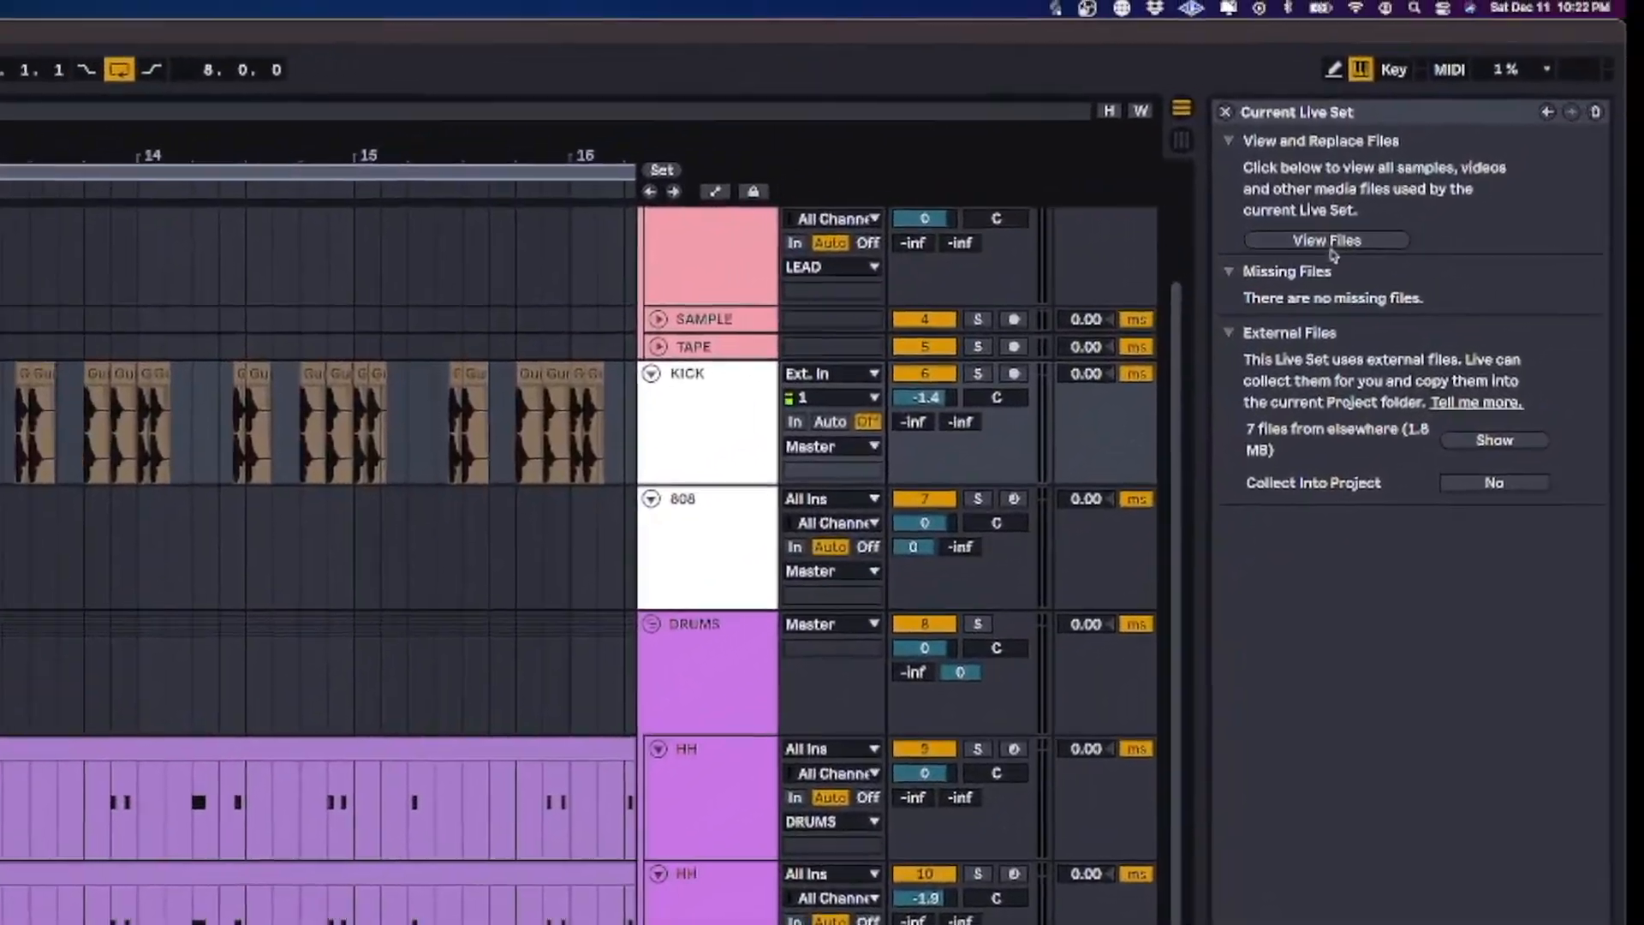
Show the Replace Files list of every referenced sample with its location
{"action": "left_click", "coordinate": [1326, 240]}
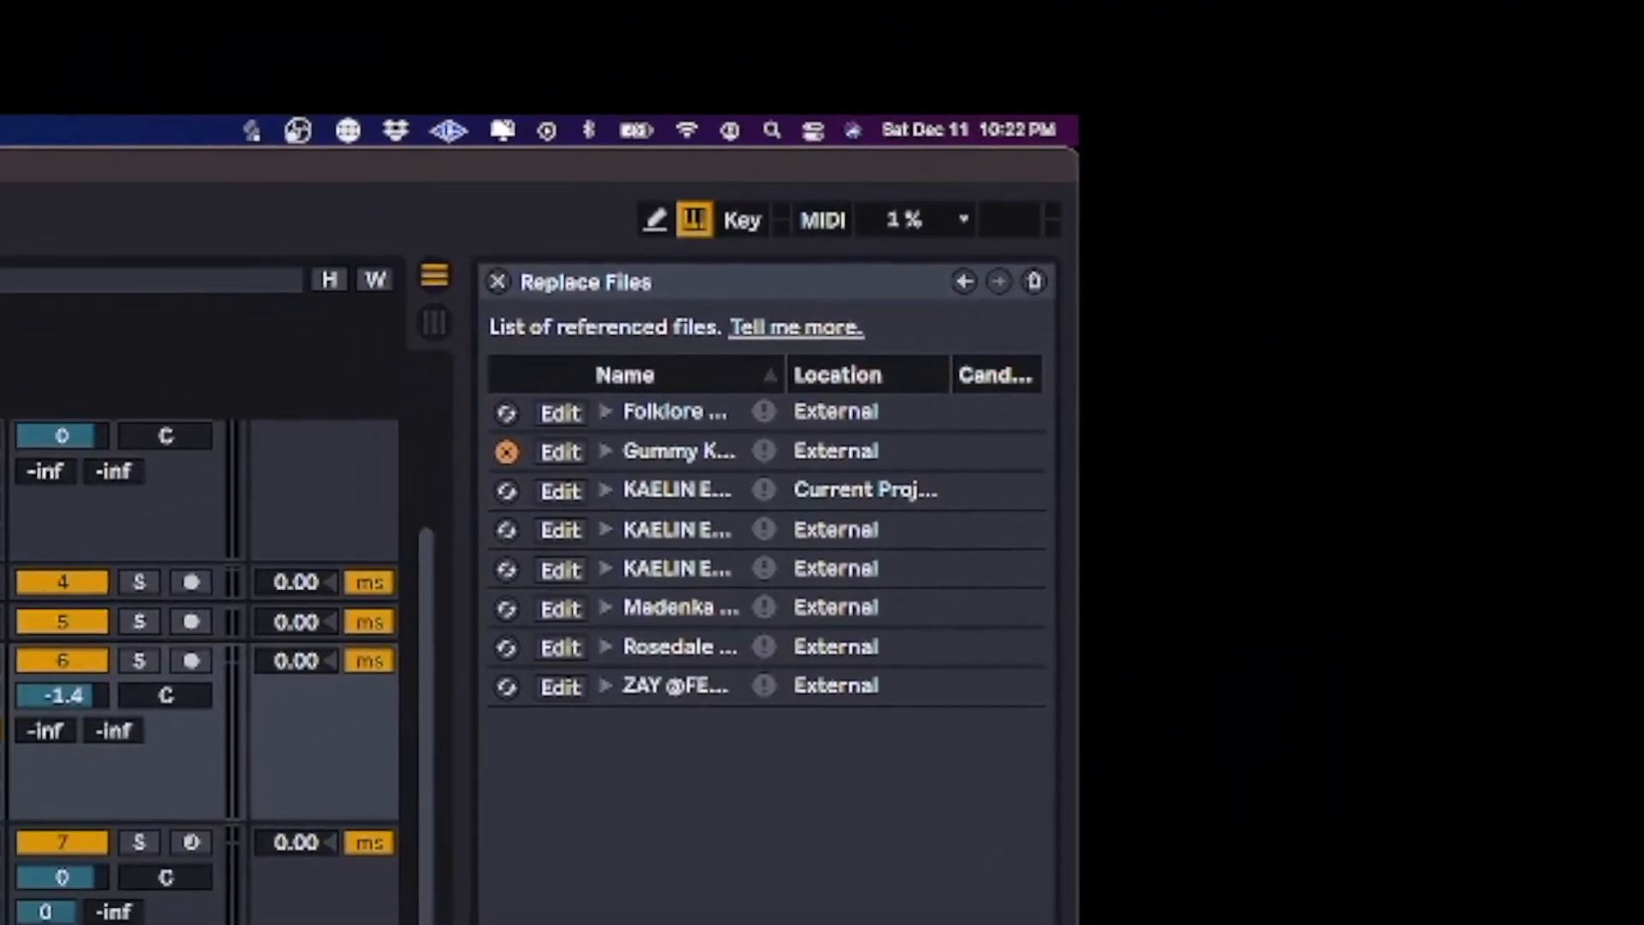
{"action": "left_click", "coordinate": [497, 281]}
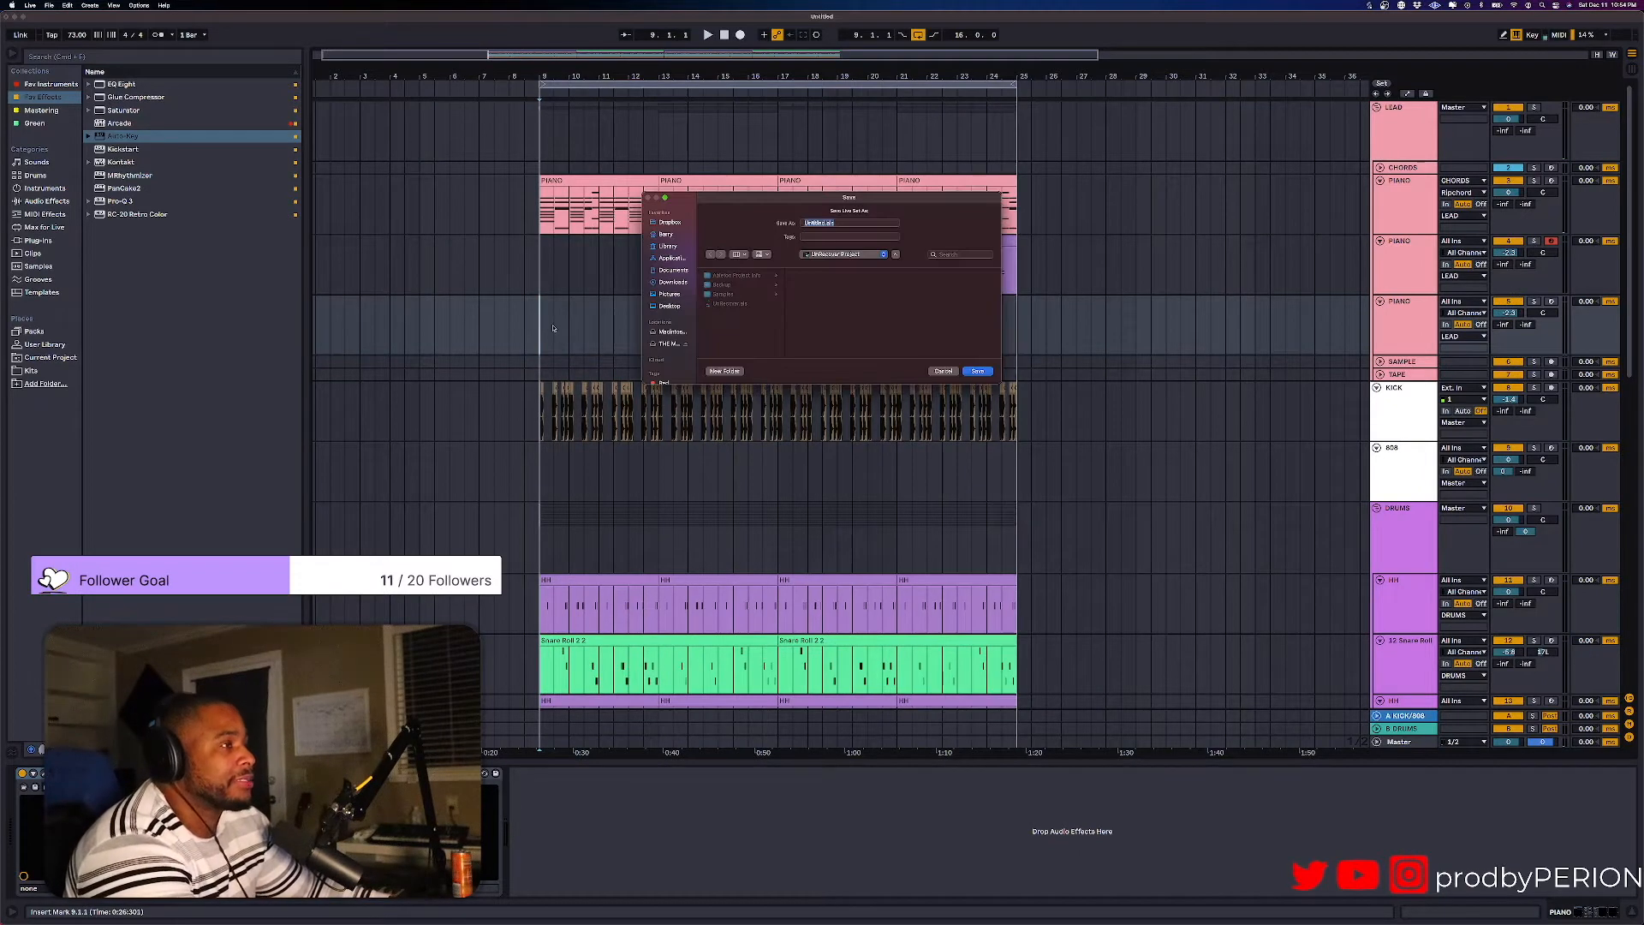
Save the Live Set and add an Arcade track loaded with the Distant Voices preset
{"action": "key", "text": "cmd+s"}
{"action": "type", "text": "little"}
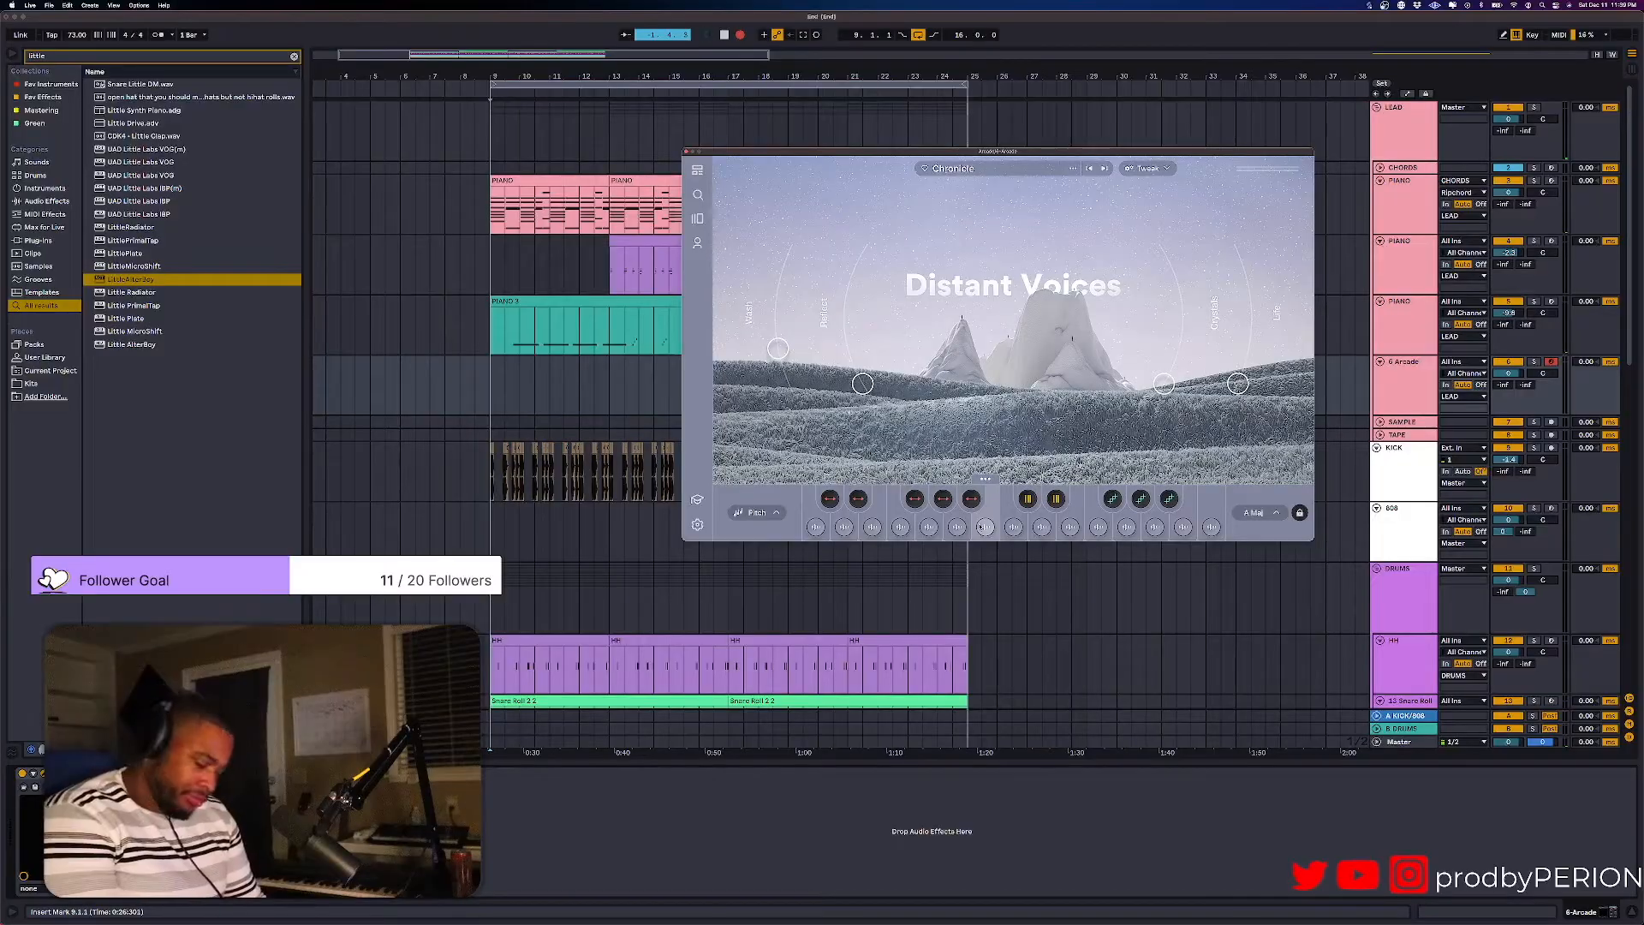
{"action": "left_click", "coordinate": [707, 34]}
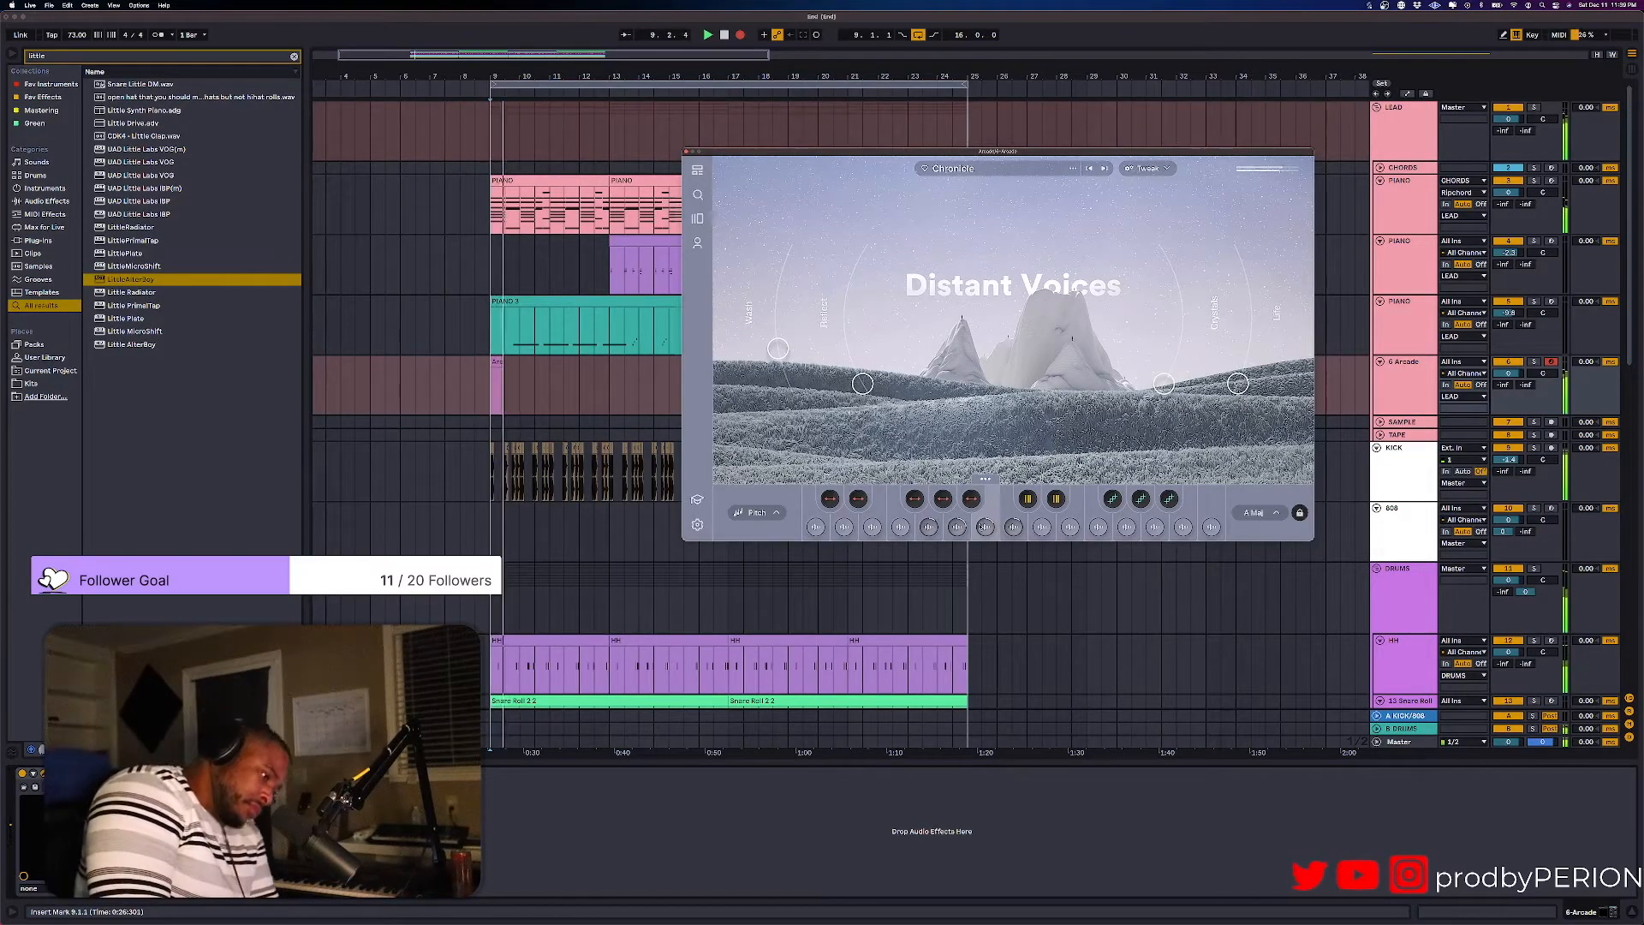